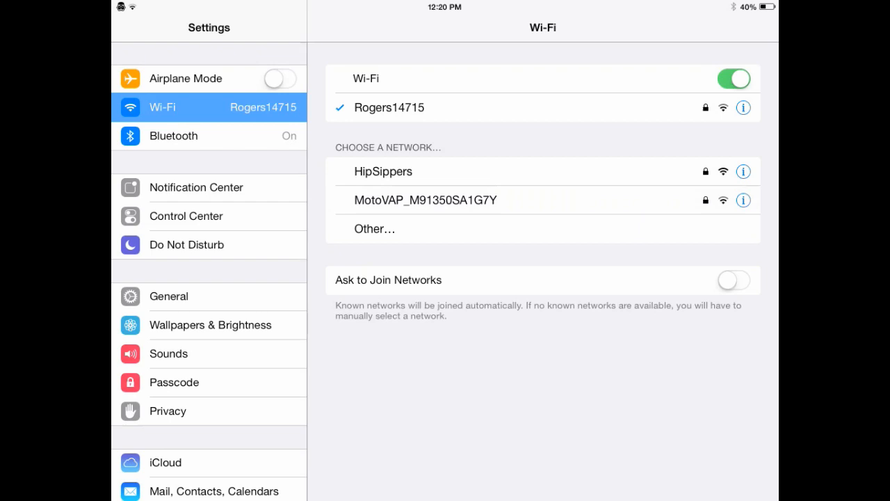
Load the router's login page at 192.168.0.1 in Safari
{"action": "left_click", "coordinate": [743, 107]}
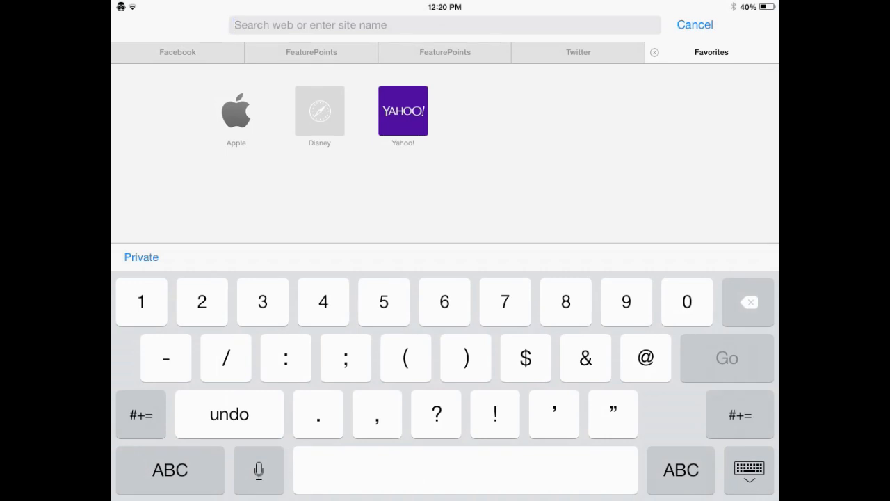
{"action": "type", "text": "192.168.0.1"}
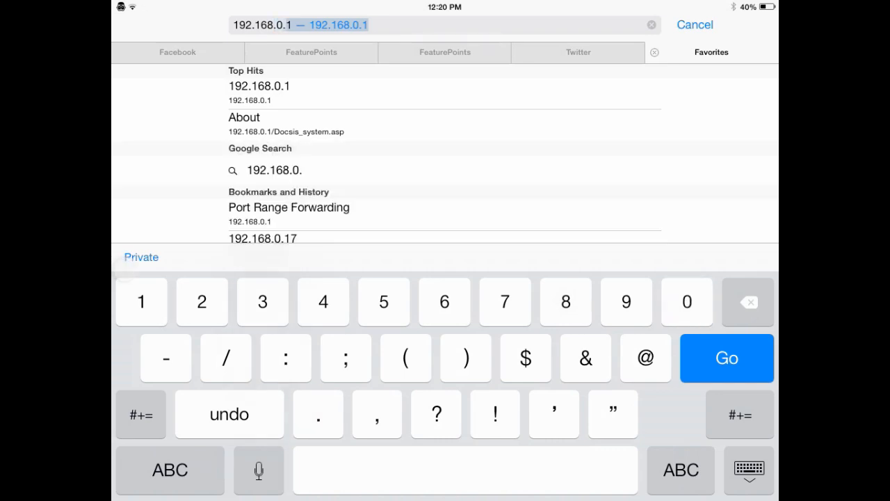
{"action": "left_click", "coordinate": [726, 357]}
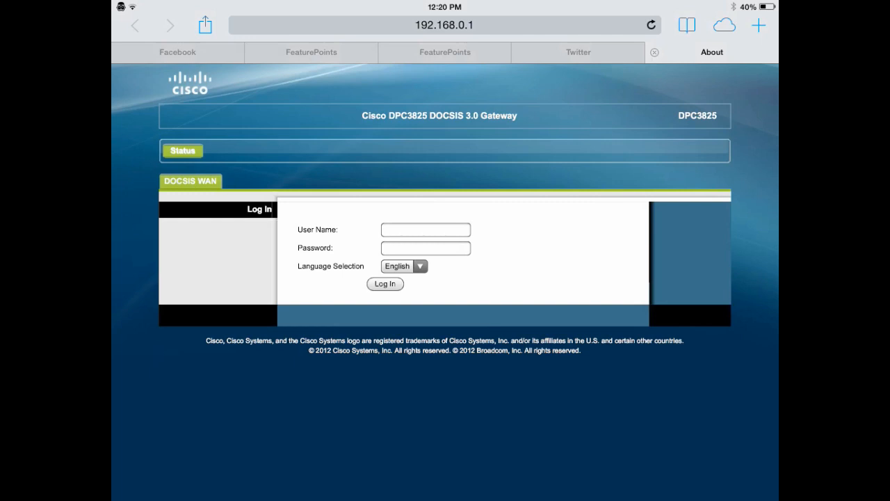
Log in with the admin user name and password, retrying after an invalid-credentials message
{"action": "left_click", "coordinate": [425, 230]}
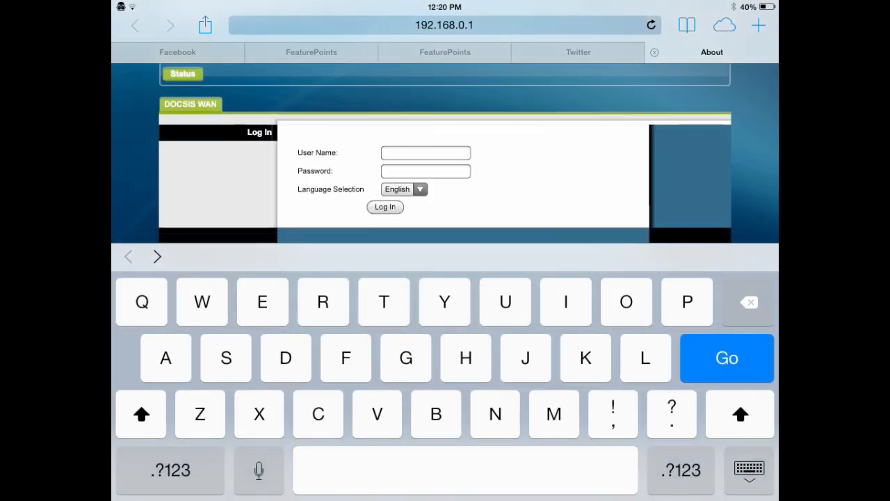
{"action": "left_click", "coordinate": [425, 153]}
{"action": "type", "text": "Cusadmin"}
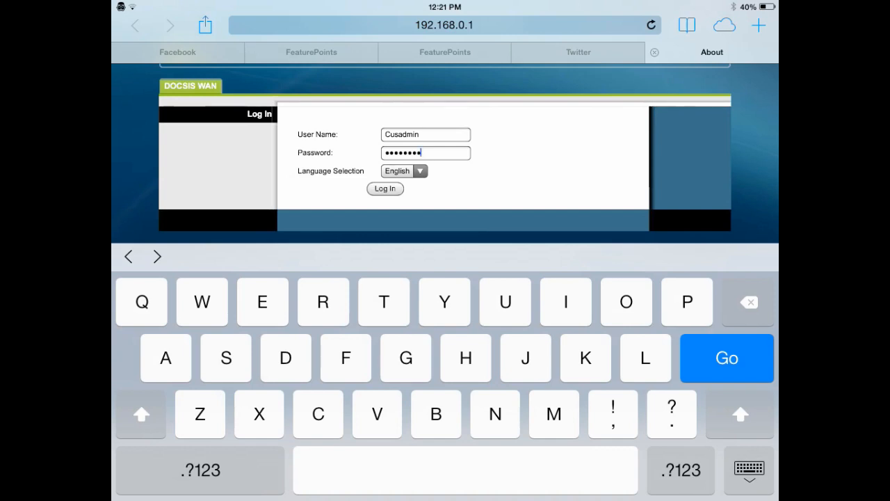
{"action": "left_click", "coordinate": [384, 189]}
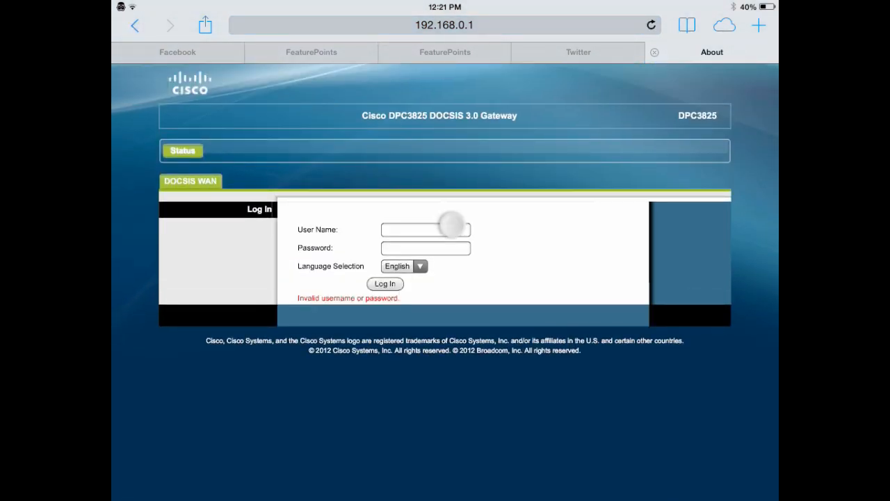
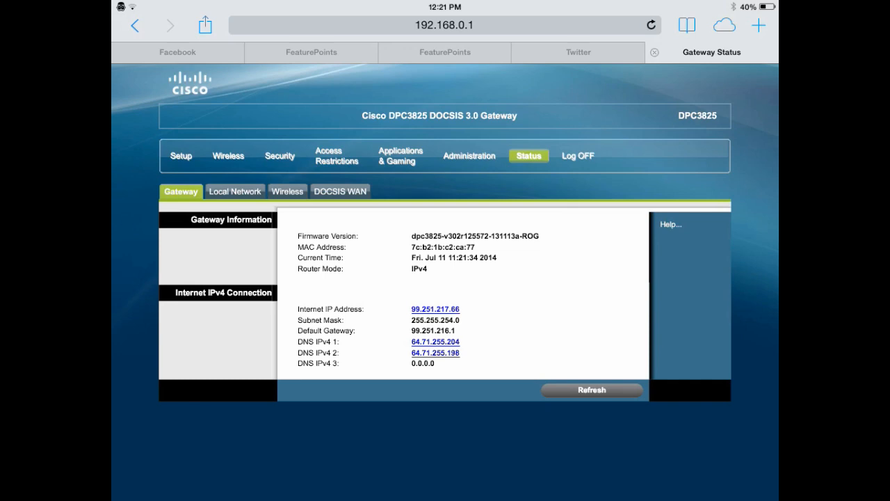
Go to the Applications & Gaming section showing the Port Filtering table
{"action": "left_click", "coordinate": [401, 155]}
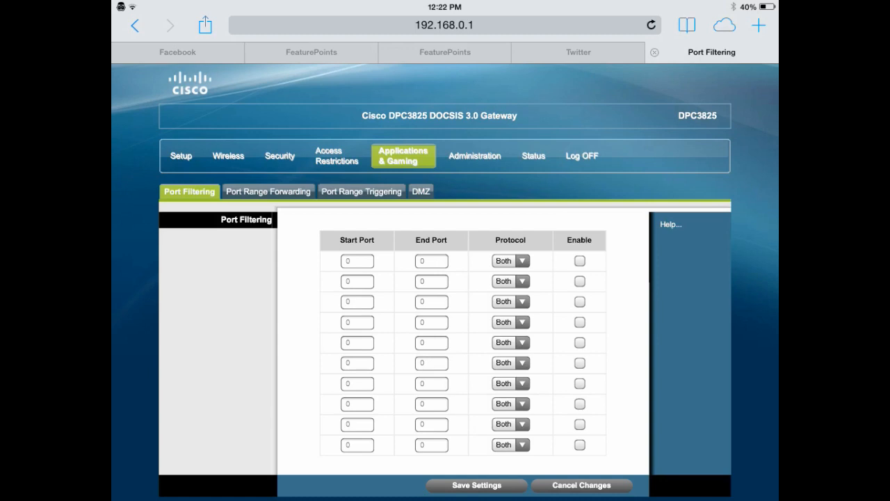
In Port Range Forwarding, set the third rule's external ports to 19132 and 19133
{"action": "left_click", "coordinate": [267, 192]}
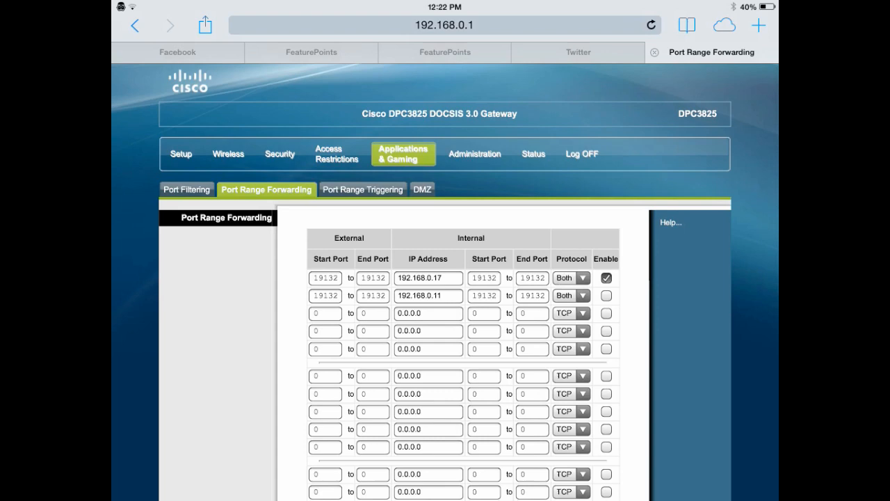
{"action": "scroll", "scroll_direction": "down", "scroll_amount": 3}
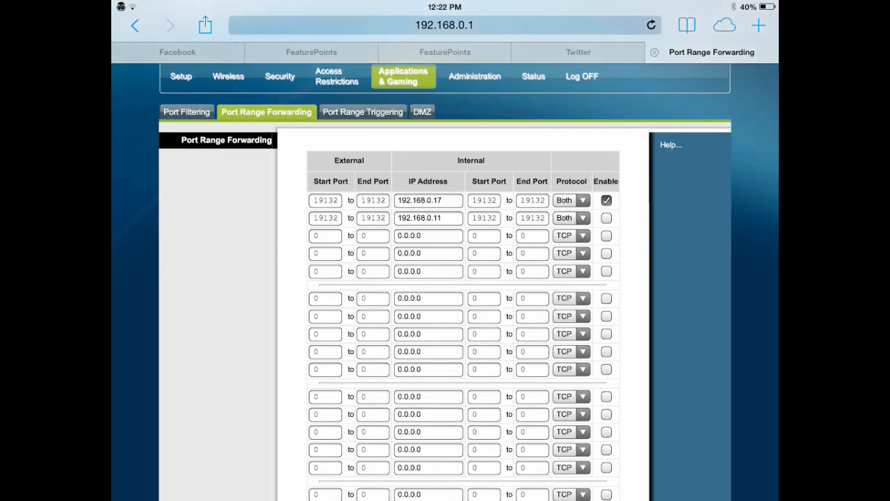
{"action": "left_click", "coordinate": [326, 235]}
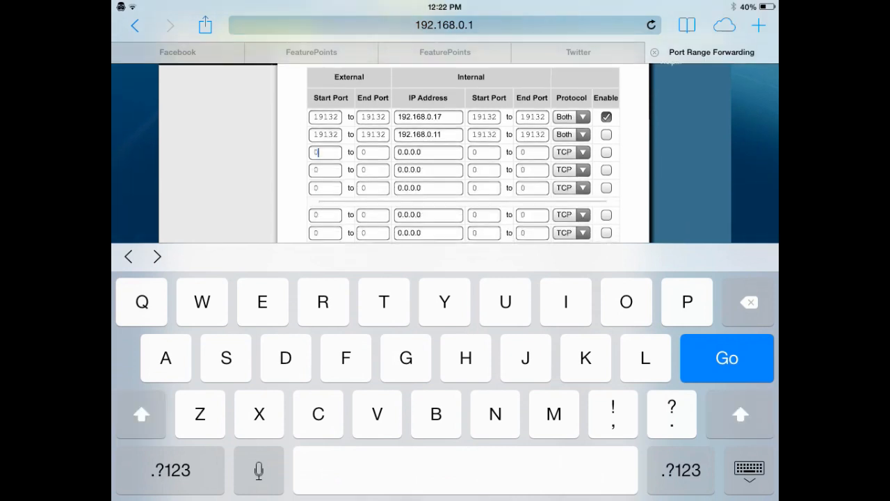
{"action": "left_click", "coordinate": [170, 470]}
{"action": "type", "text": "19"}
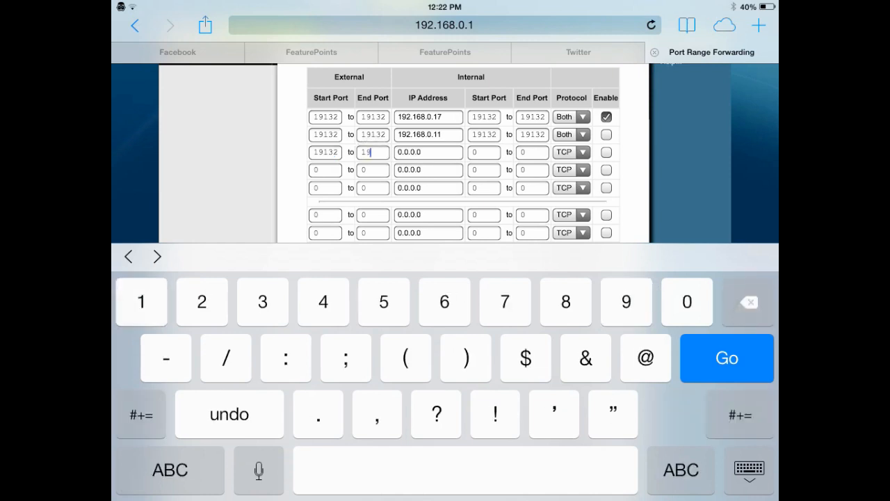
{"action": "type", "text": "32"}
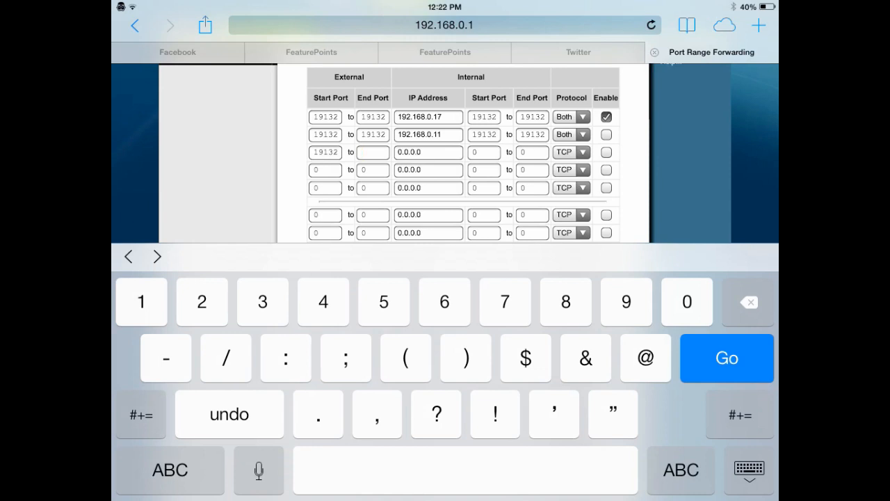
{"action": "type", "text": "9133"}
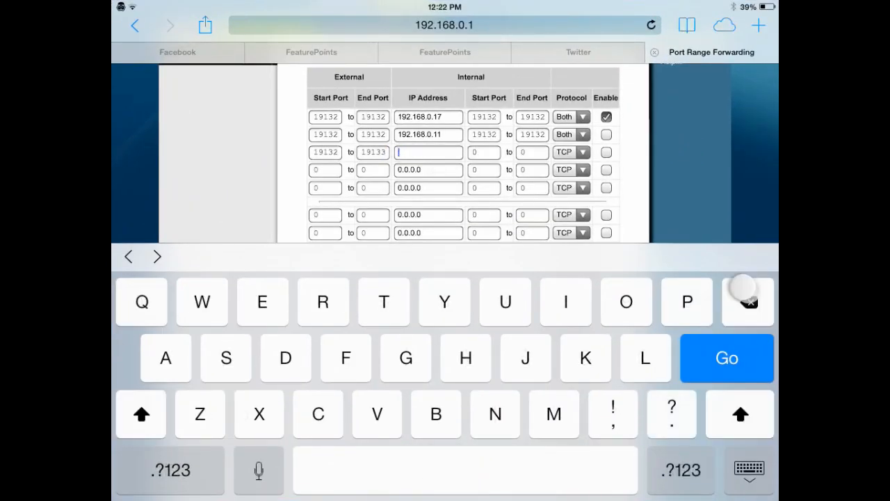
Set the rule's IP to 192.168.0.17, internal ports 19132–19133, protocol Both, and enable it
{"action": "type", "text": "192.168.0.17"}
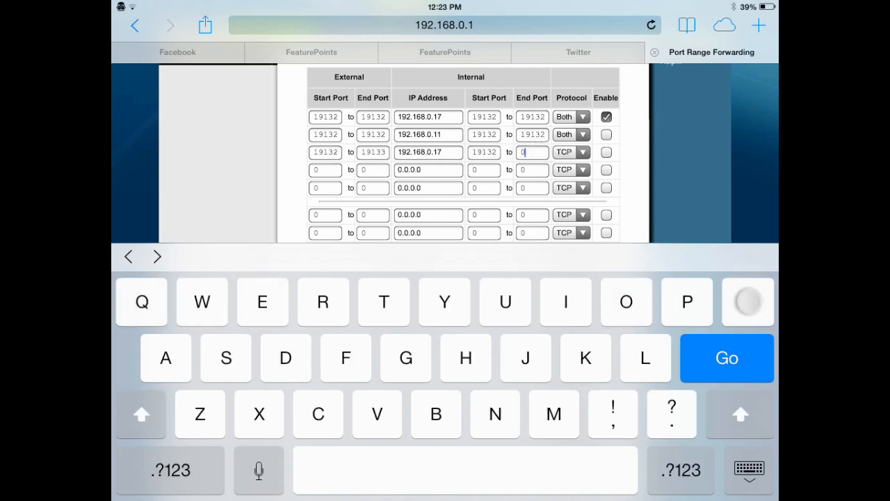
{"action": "type", "text": "1932"}
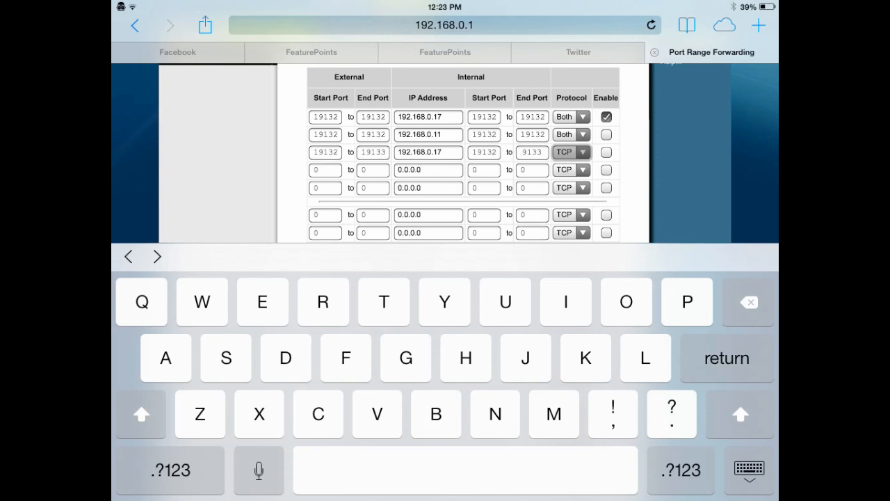
{"action": "left_click", "coordinate": [583, 152]}
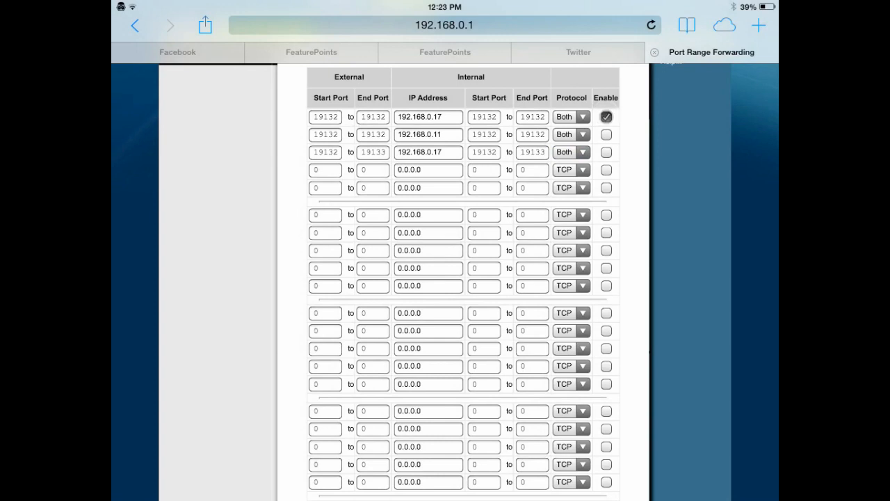
{"action": "left_click", "coordinate": [445, 25]}
{"action": "type", "text": "whats my i"}
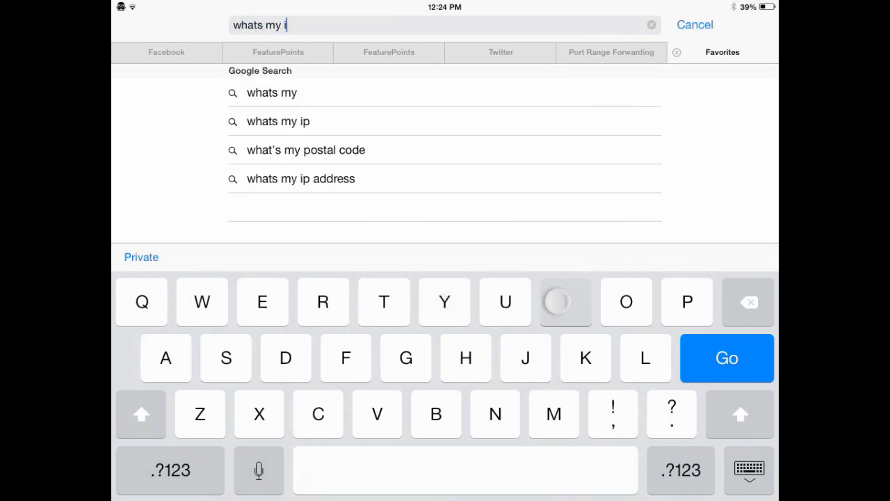
Search Google for 'whats my ip' to find the public address
{"action": "left_click", "coordinate": [279, 121]}
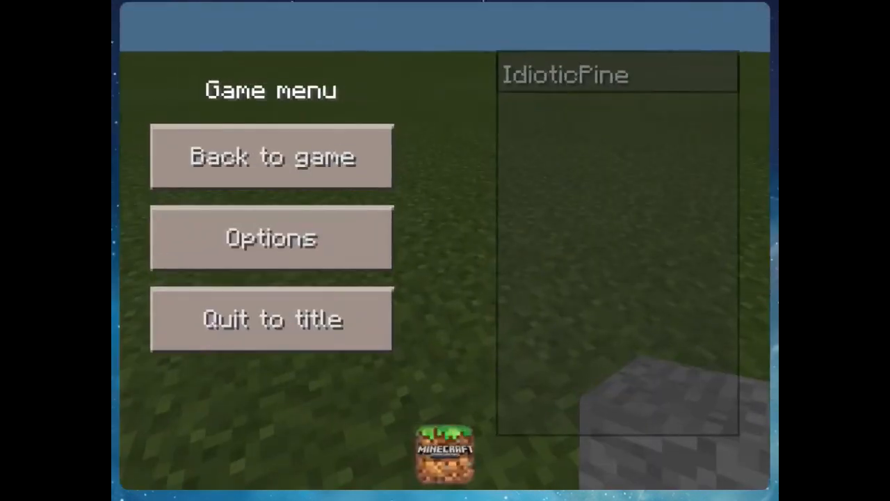
Quit to the title screen and start adding an external server from the Play list
{"action": "left_click", "coordinate": [271, 318]}
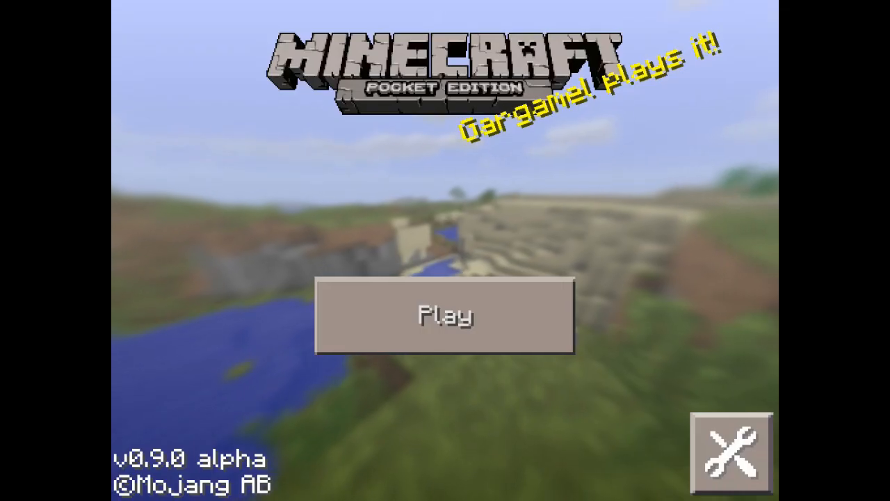
{"action": "left_click", "coordinate": [445, 317]}
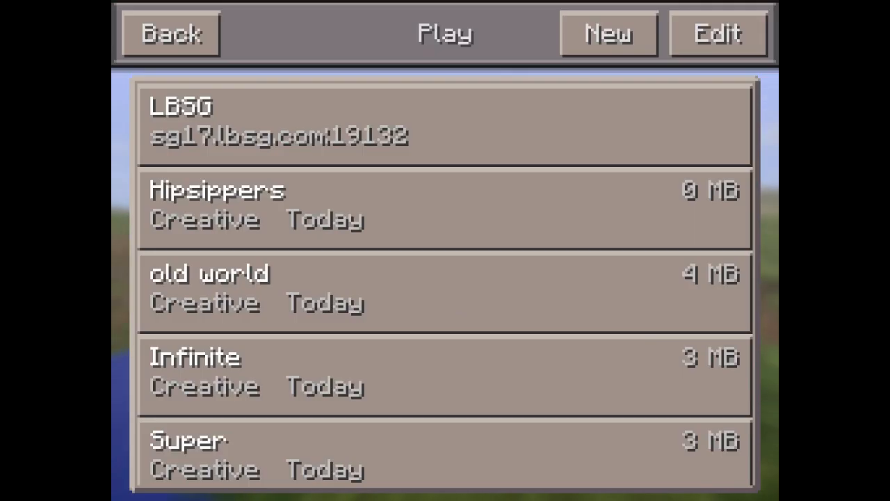
{"action": "left_click", "coordinate": [606, 33]}
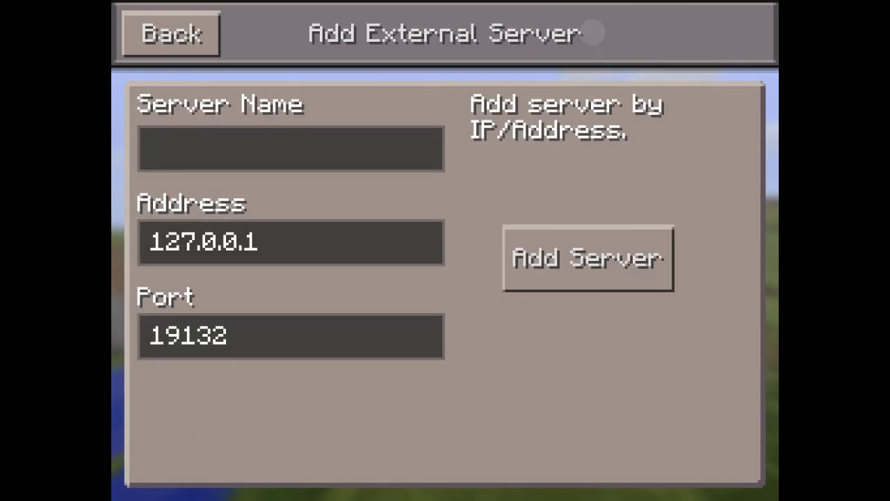
Name the server 'hipsip', enter its IP address with port 19132 and add it
{"action": "left_click", "coordinate": [291, 147]}
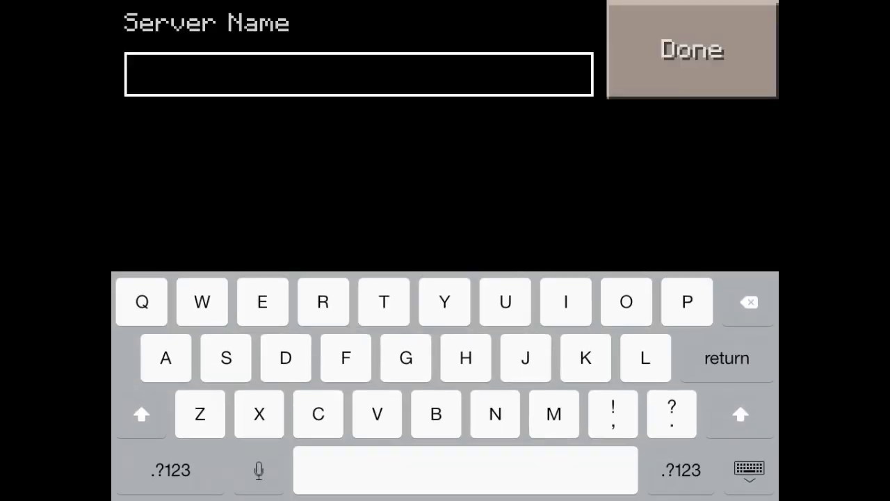
{"action": "type", "text": "hipsip"}
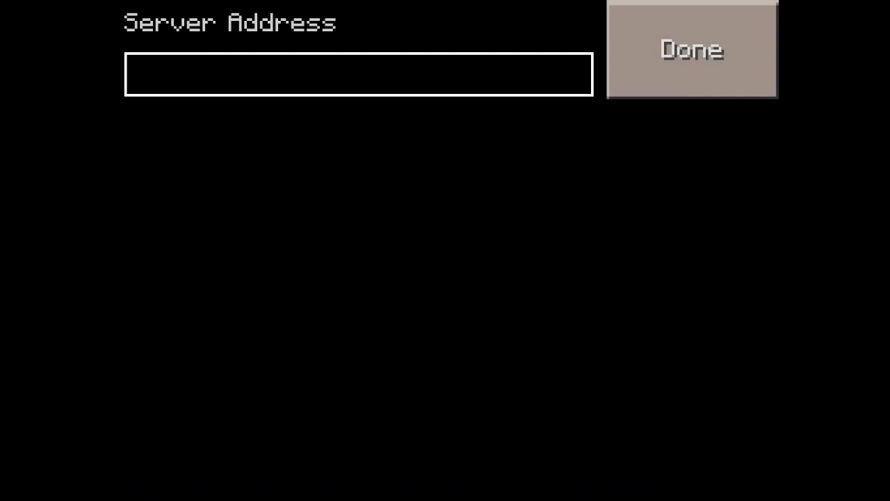
{"action": "left_click", "coordinate": [359, 75]}
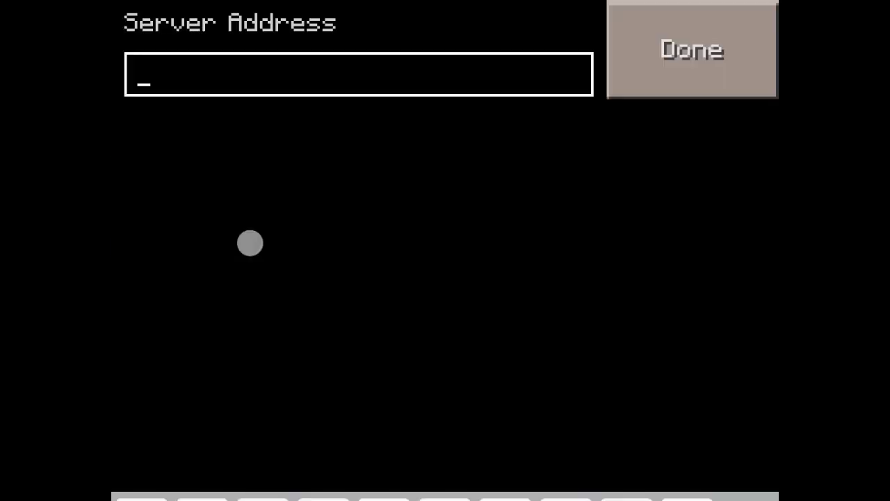
{"action": "left_click", "coordinate": [359, 74]}
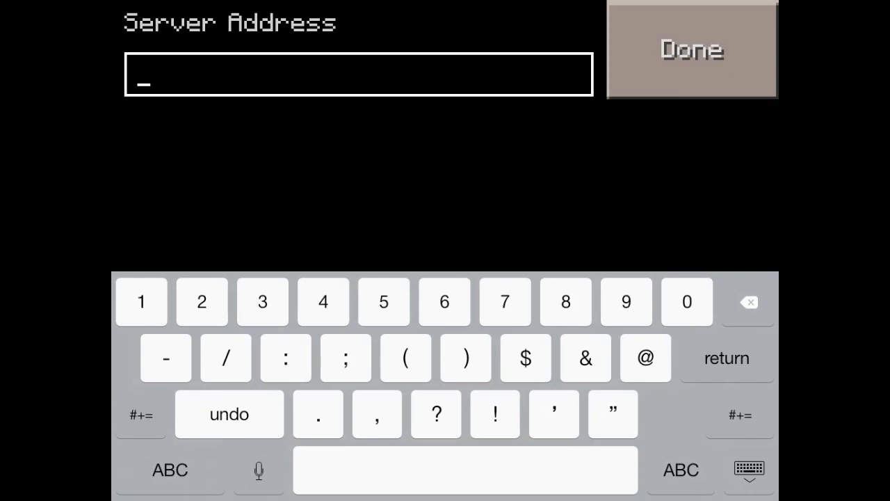
{"action": "left_click", "coordinate": [691, 50]}
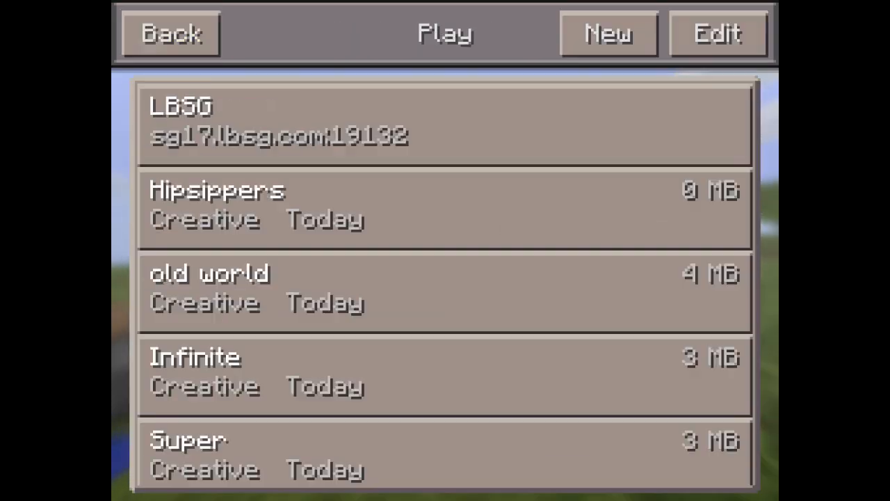
{"action": "scroll", "scroll_direction": "down", "scroll_amount": 3}
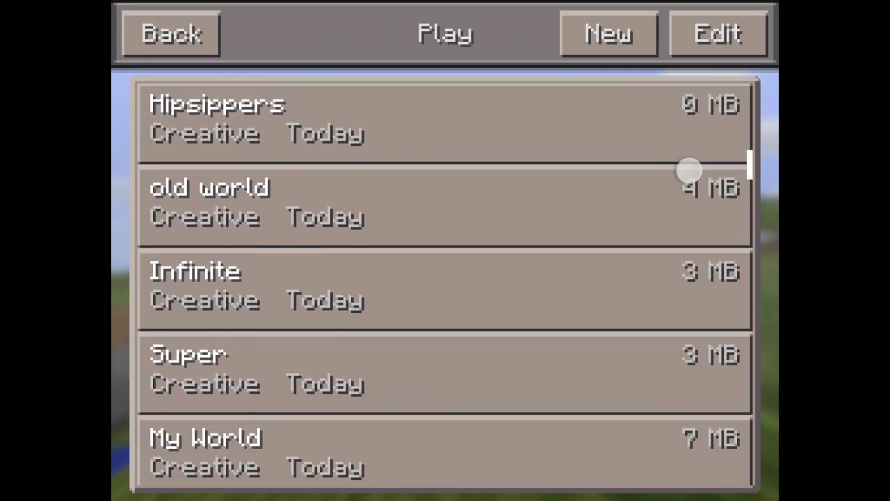